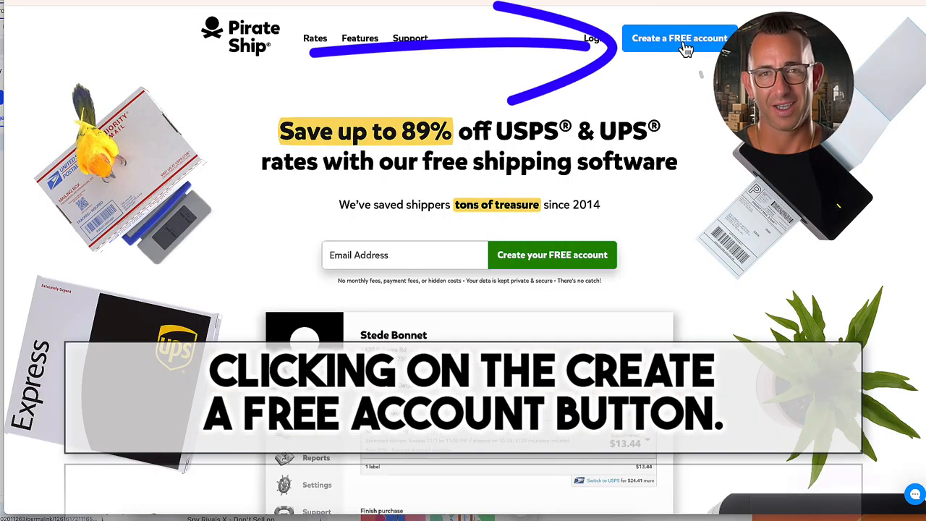
# Start creating a free Pirate Ship account to reach the Create a Shipping Label form.
pyautogui.click(678, 38)
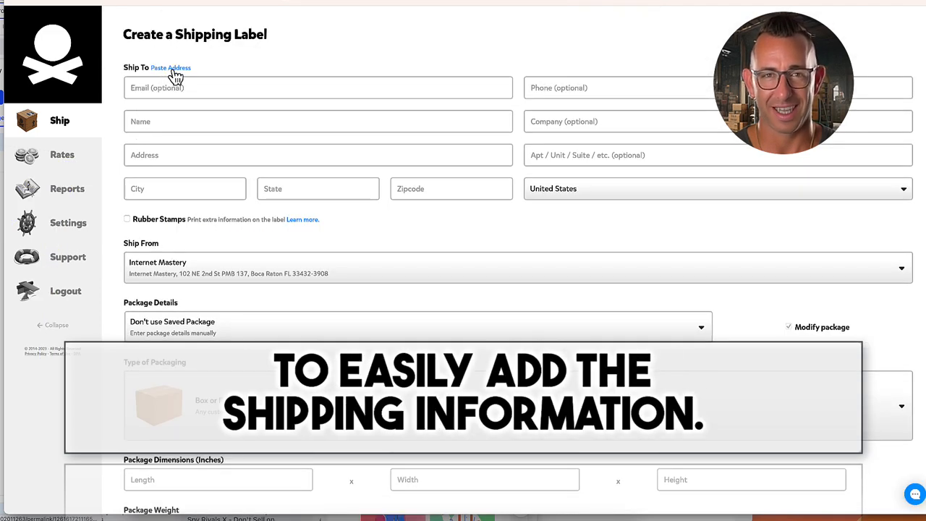
# Paste the recipient's Hauppauge, NY 11788 address to fill all Ship To fields.
pyautogui.click(171, 68)
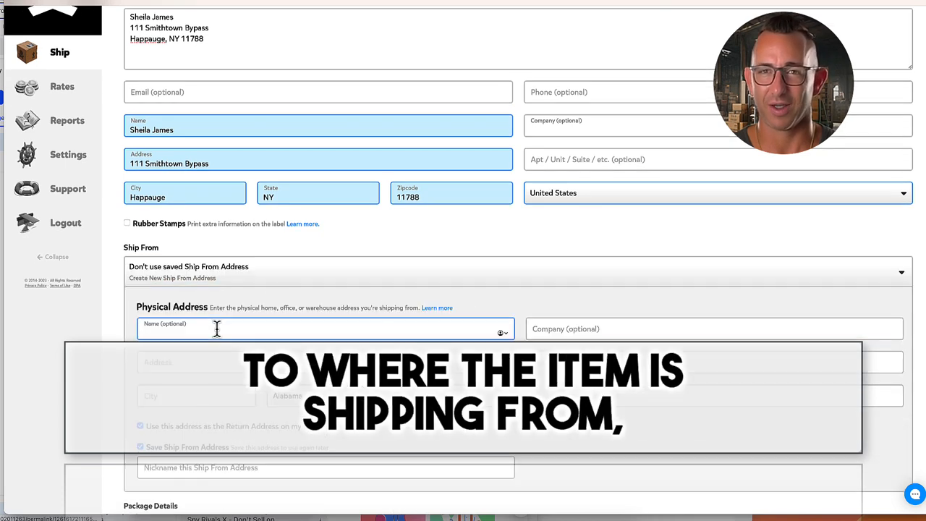
# Enter a Boca Raton, FL 33432 ship-from address under 'YOUR NAME' and save it as 'prep center'.
pyautogui.write('YOUR NAME')
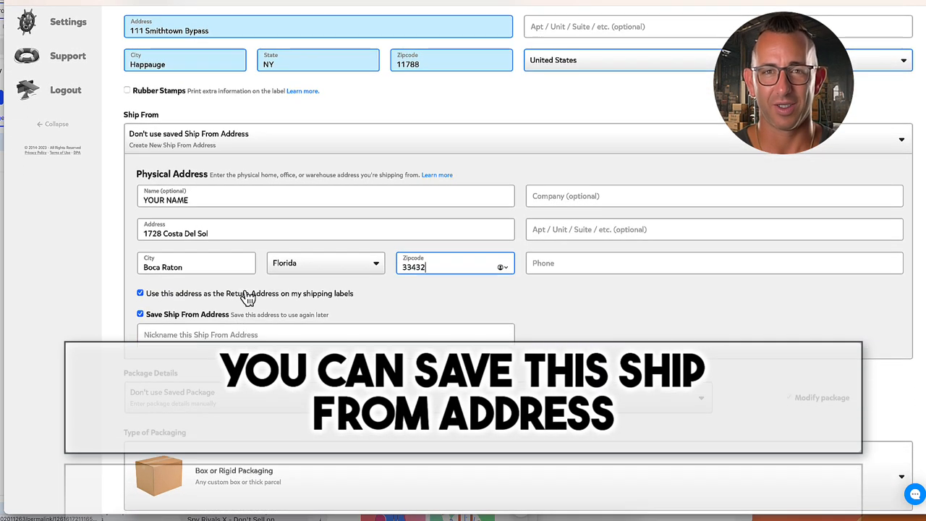
pyautogui.write('prep center')
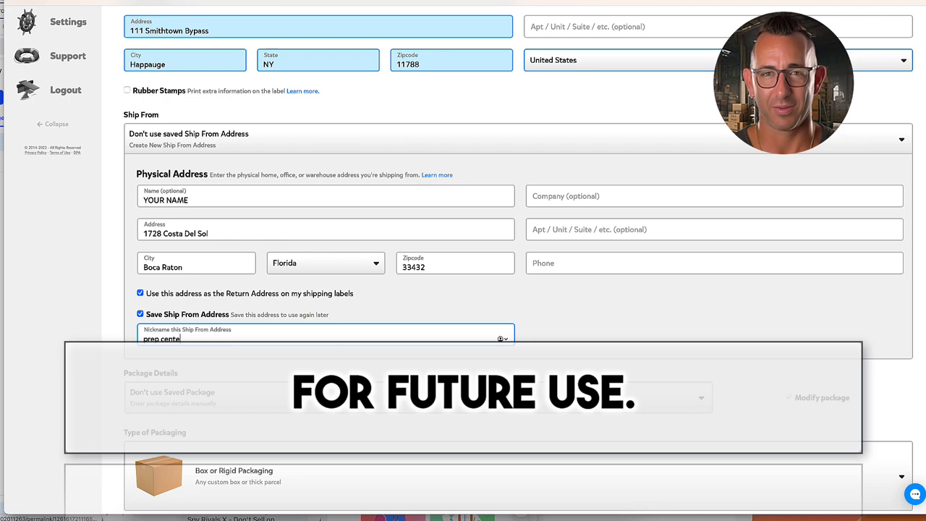
pyautogui.scroll(-3)
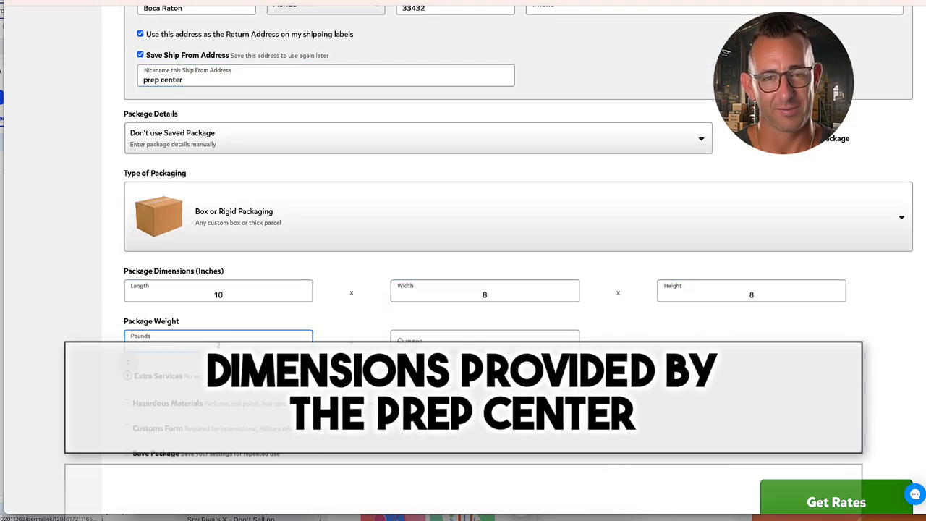
pyautogui.scroll(3)
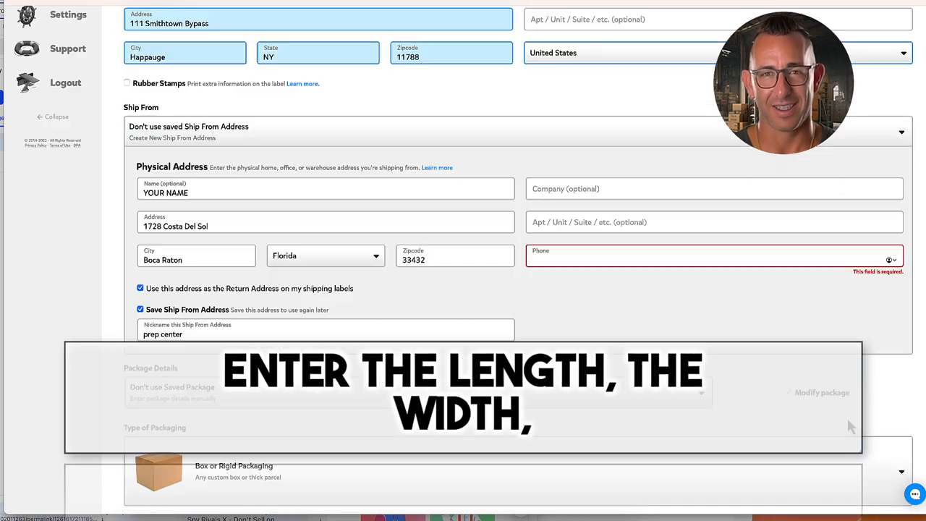
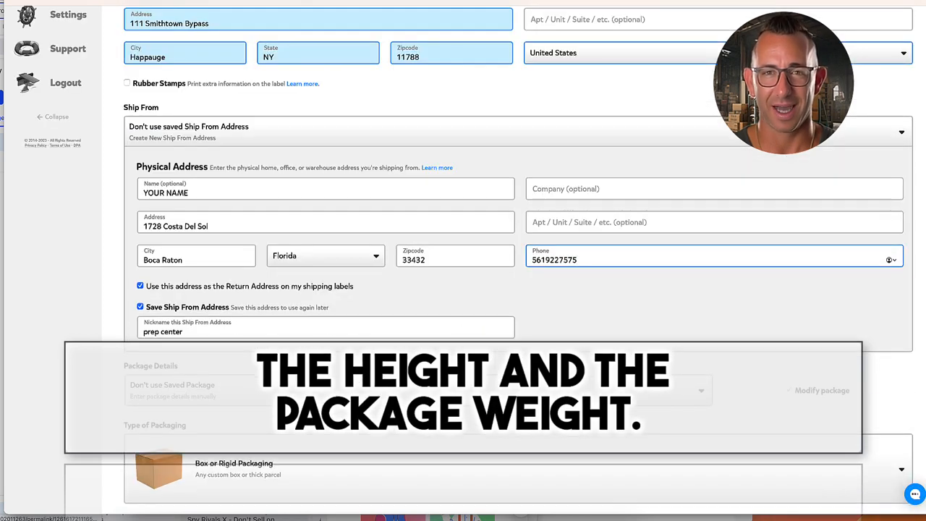
# Get carrier rates for the 10×8×8 inch, 2 lb 6 oz package, cheapest Ground Advantage at $10.03.
pyautogui.scroll(-3)
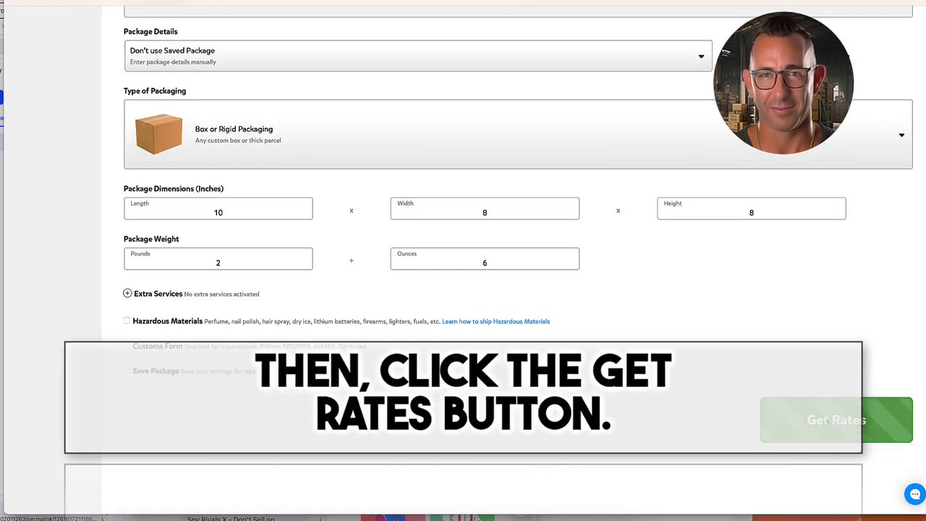
pyautogui.click(836, 420)
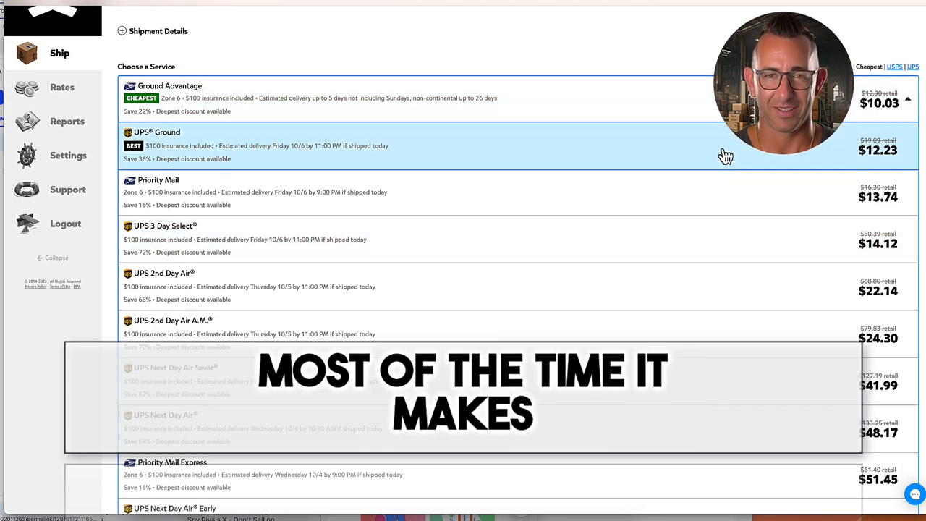
pyautogui.scroll(-3)
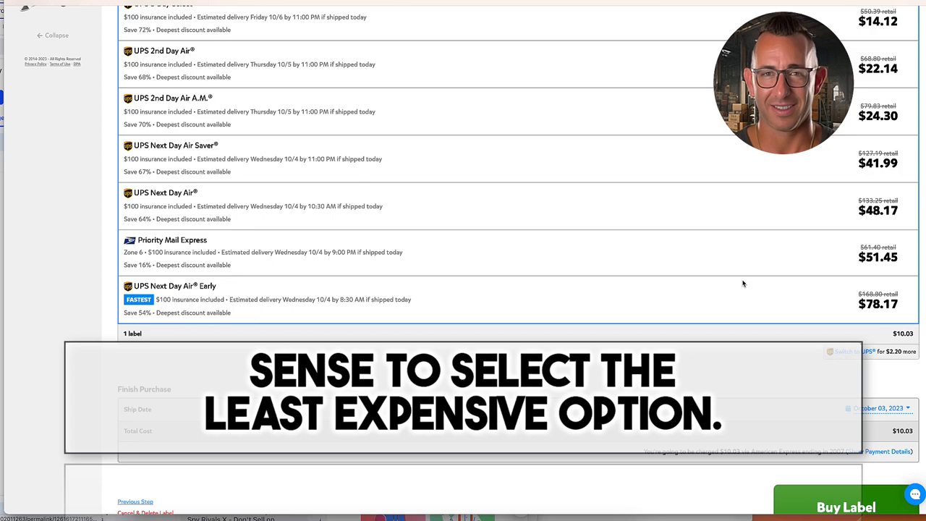